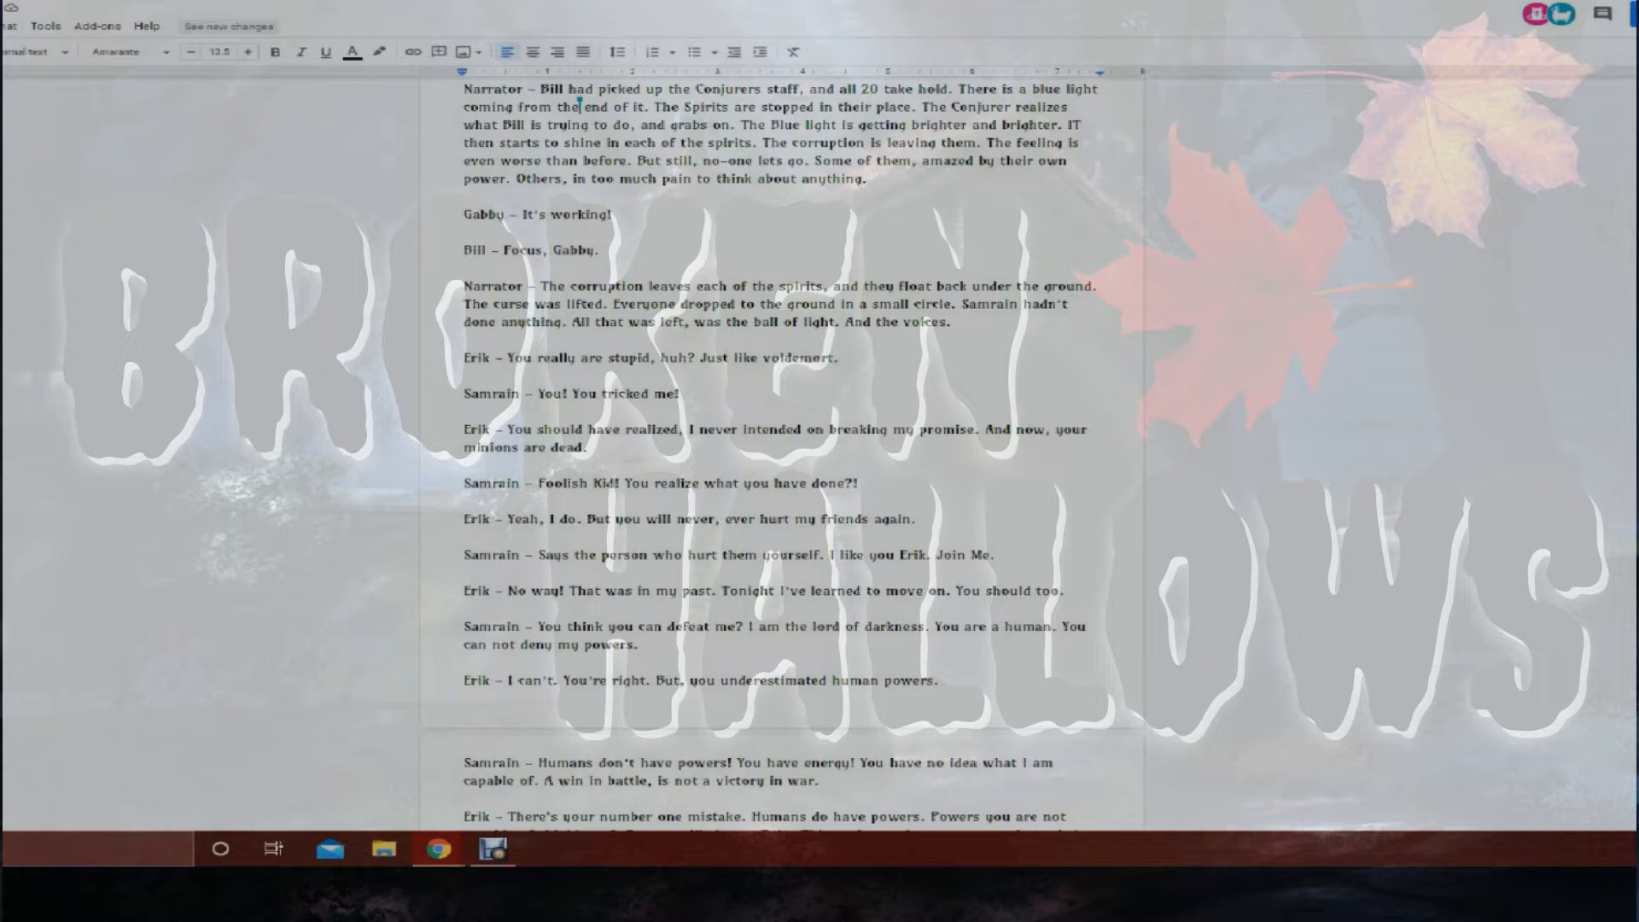
{"action": "scroll", "scroll_direction": "down", "scroll_amount": 3}
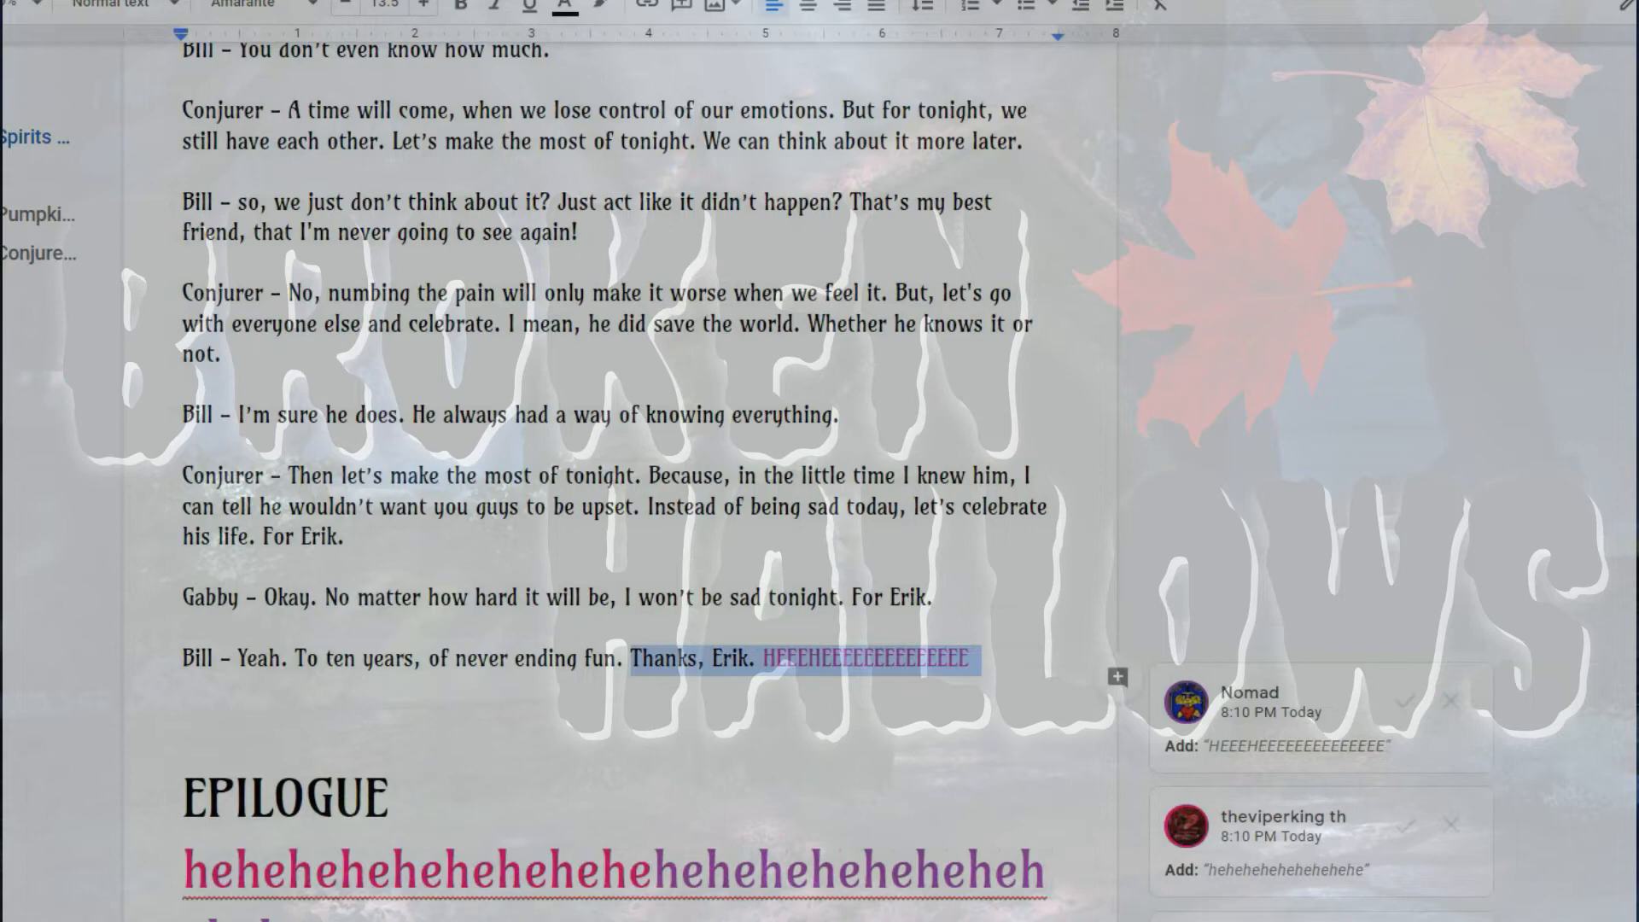
{"action": "scroll", "scroll_direction": "down", "scroll_amount": 3}
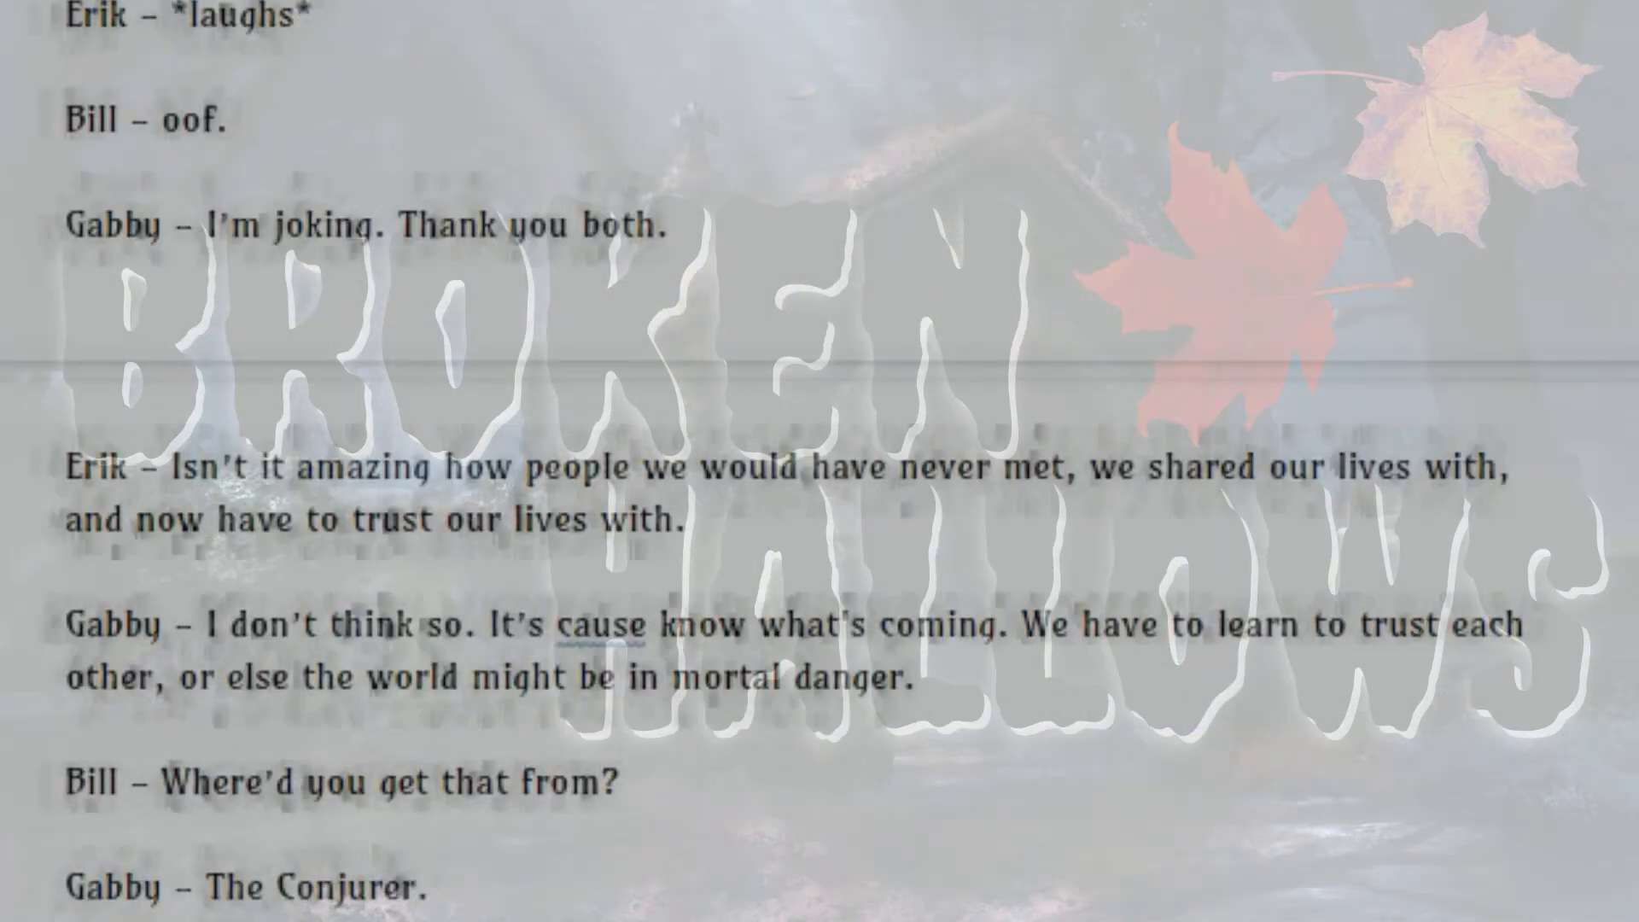
{"action": "scroll", "scroll_direction": "down", "scroll_amount": 3}
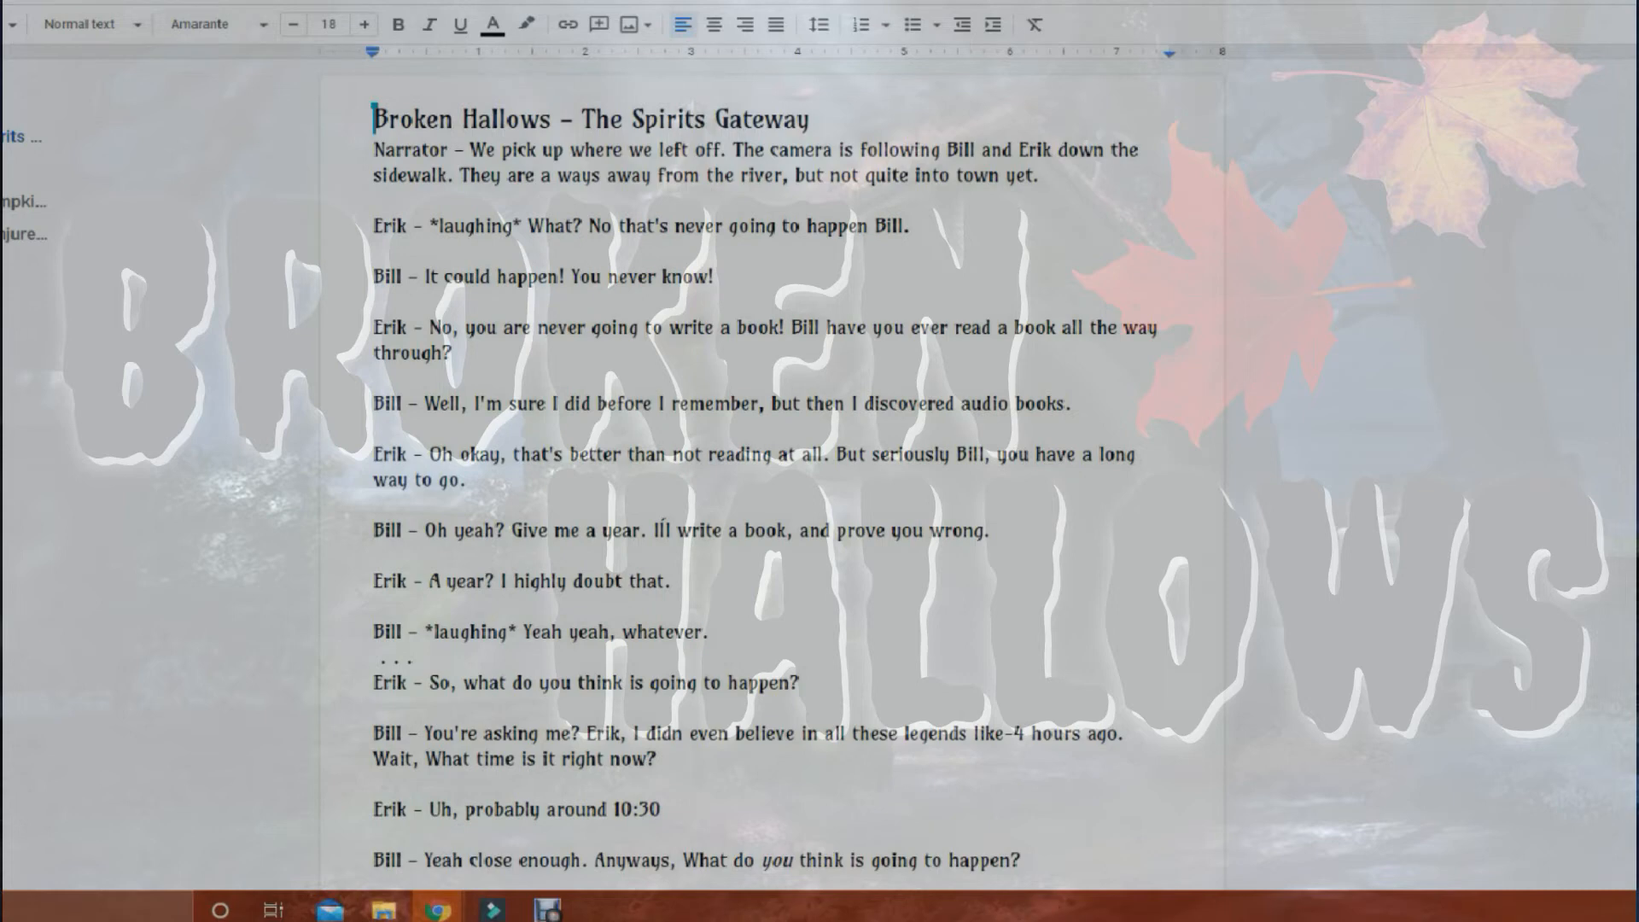
{"action": "scroll", "scroll_direction": "down", "scroll_amount": 3}
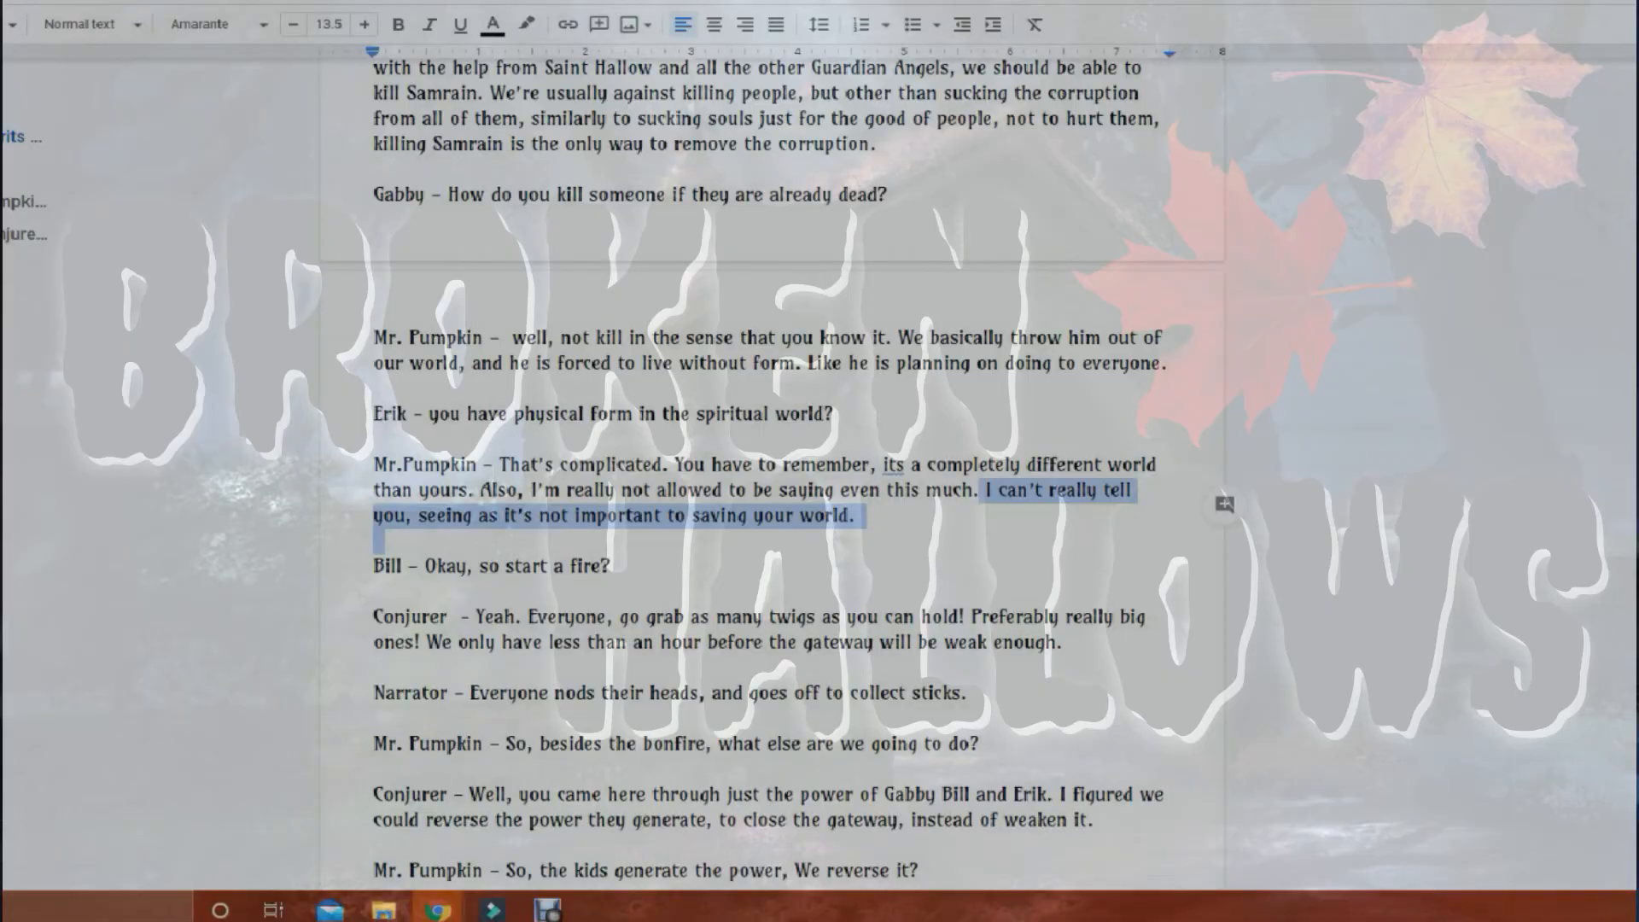
{"action": "scroll", "scroll_direction": "down", "scroll_amount": 3}
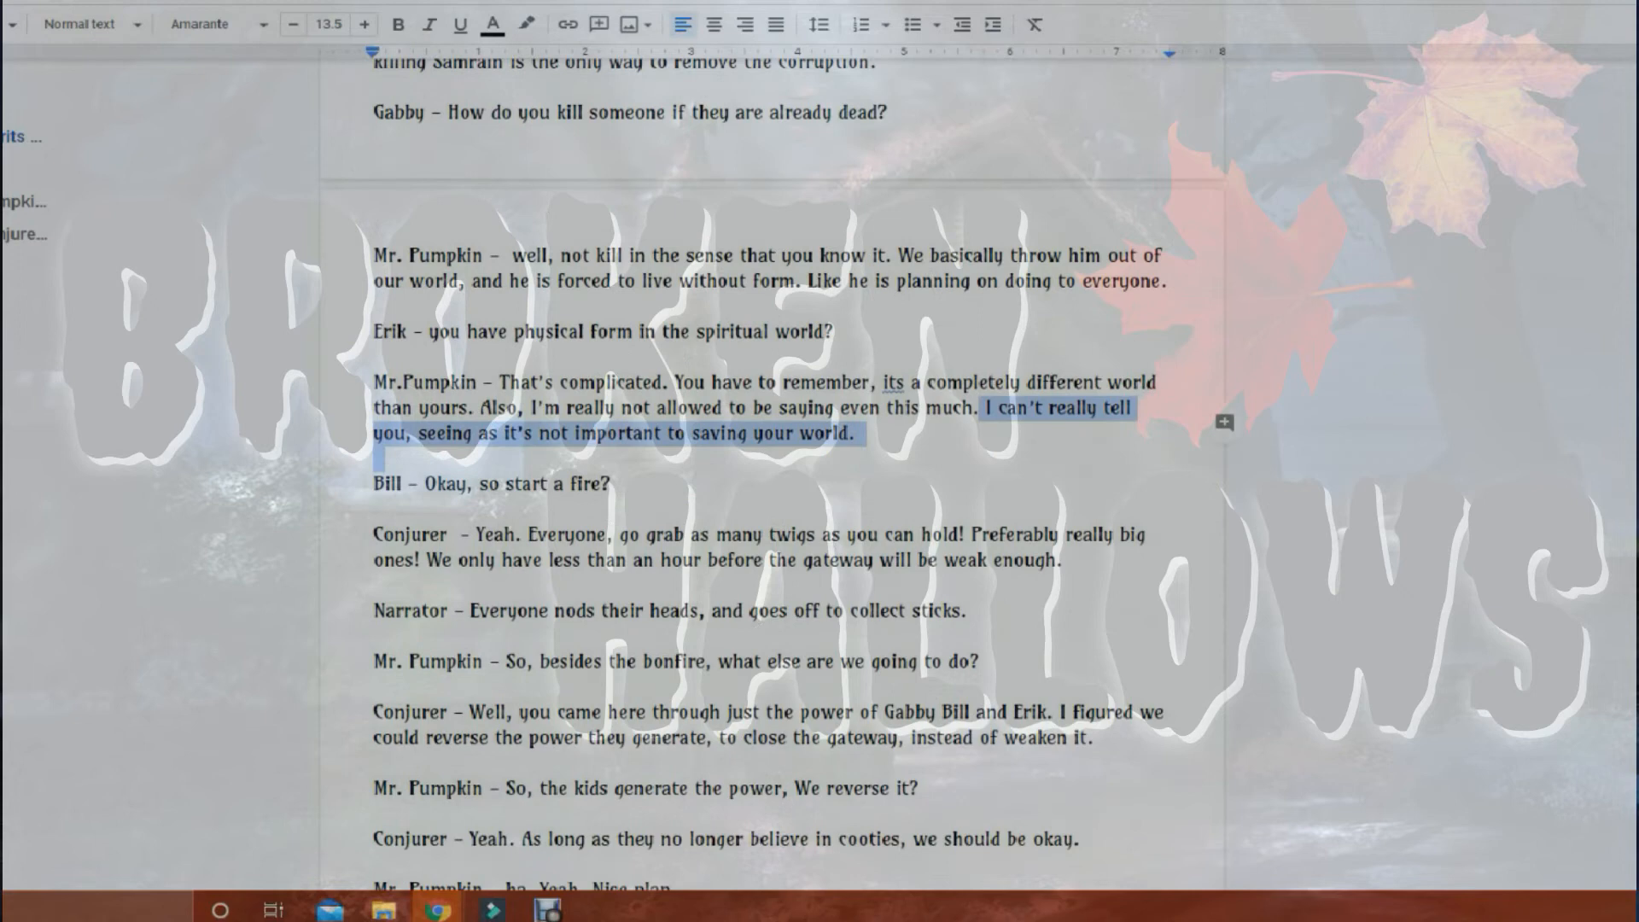
{"action": "scroll", "scroll_direction": "down", "scroll_amount": 3}
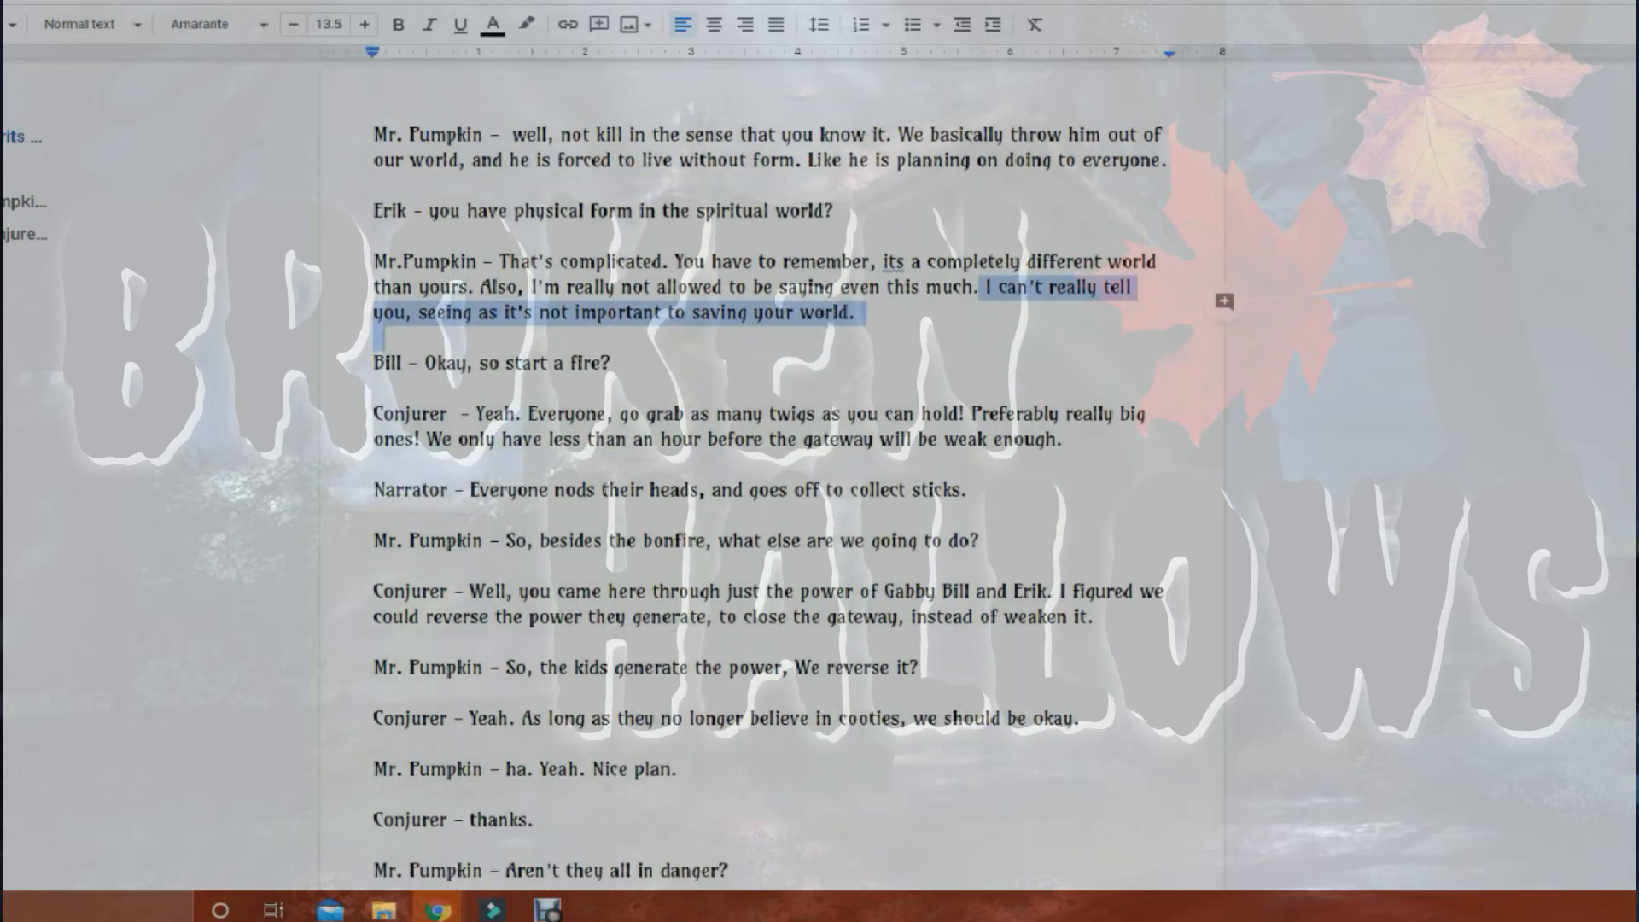
{"action": "scroll", "scroll_direction": "down", "scroll_amount": 3}
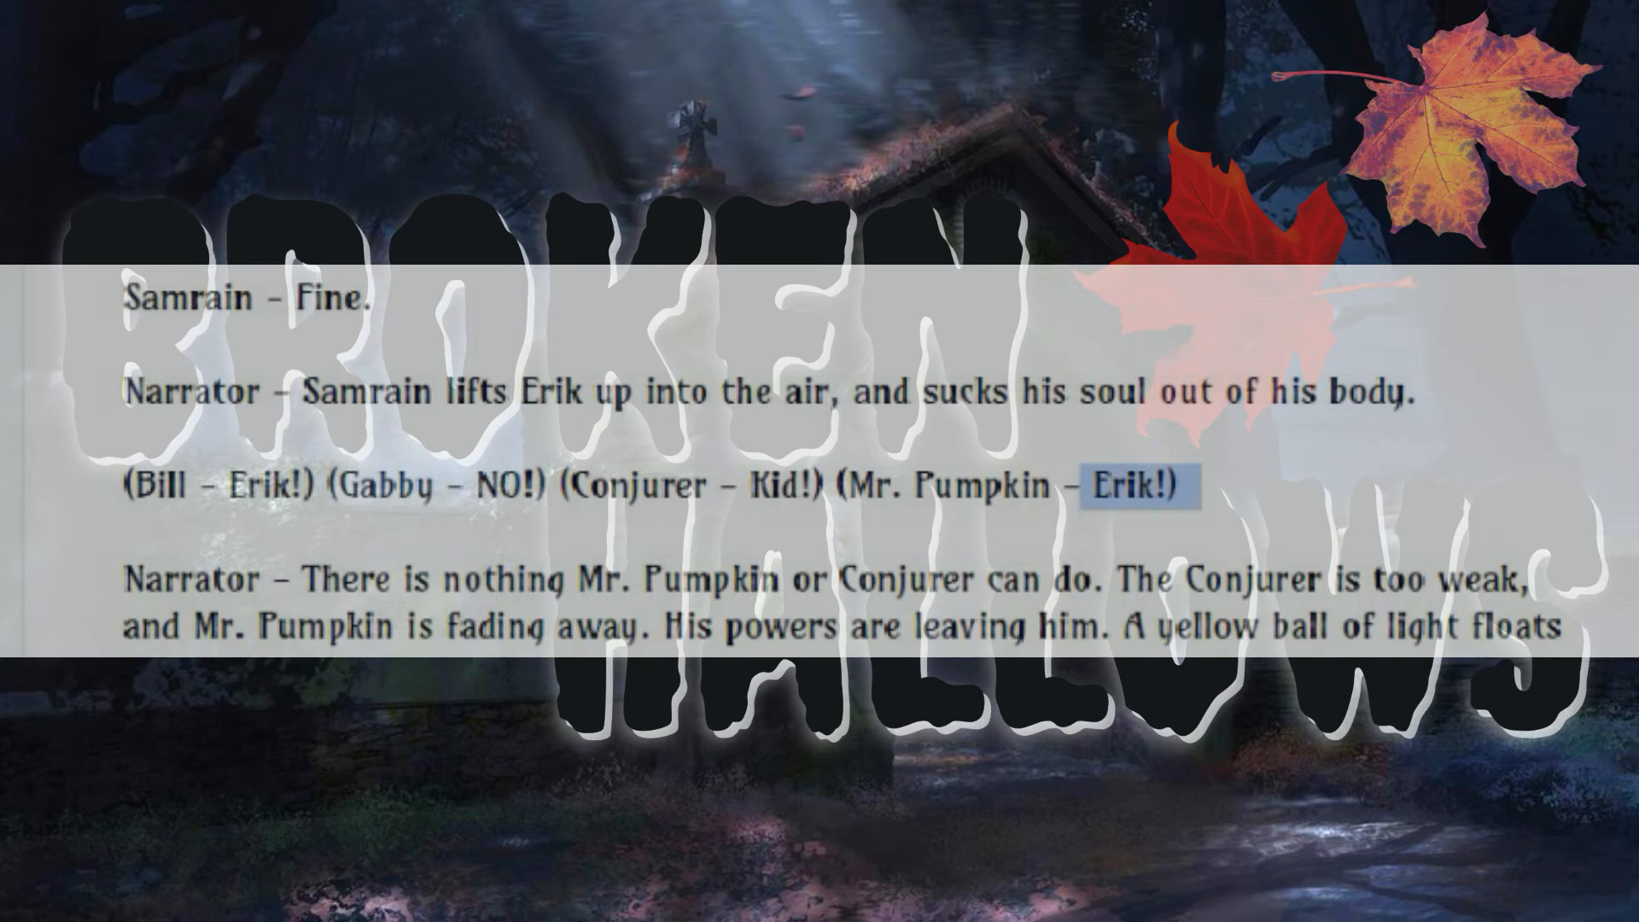
{"action": "scroll", "scroll_direction": "down", "scroll_amount": 3}
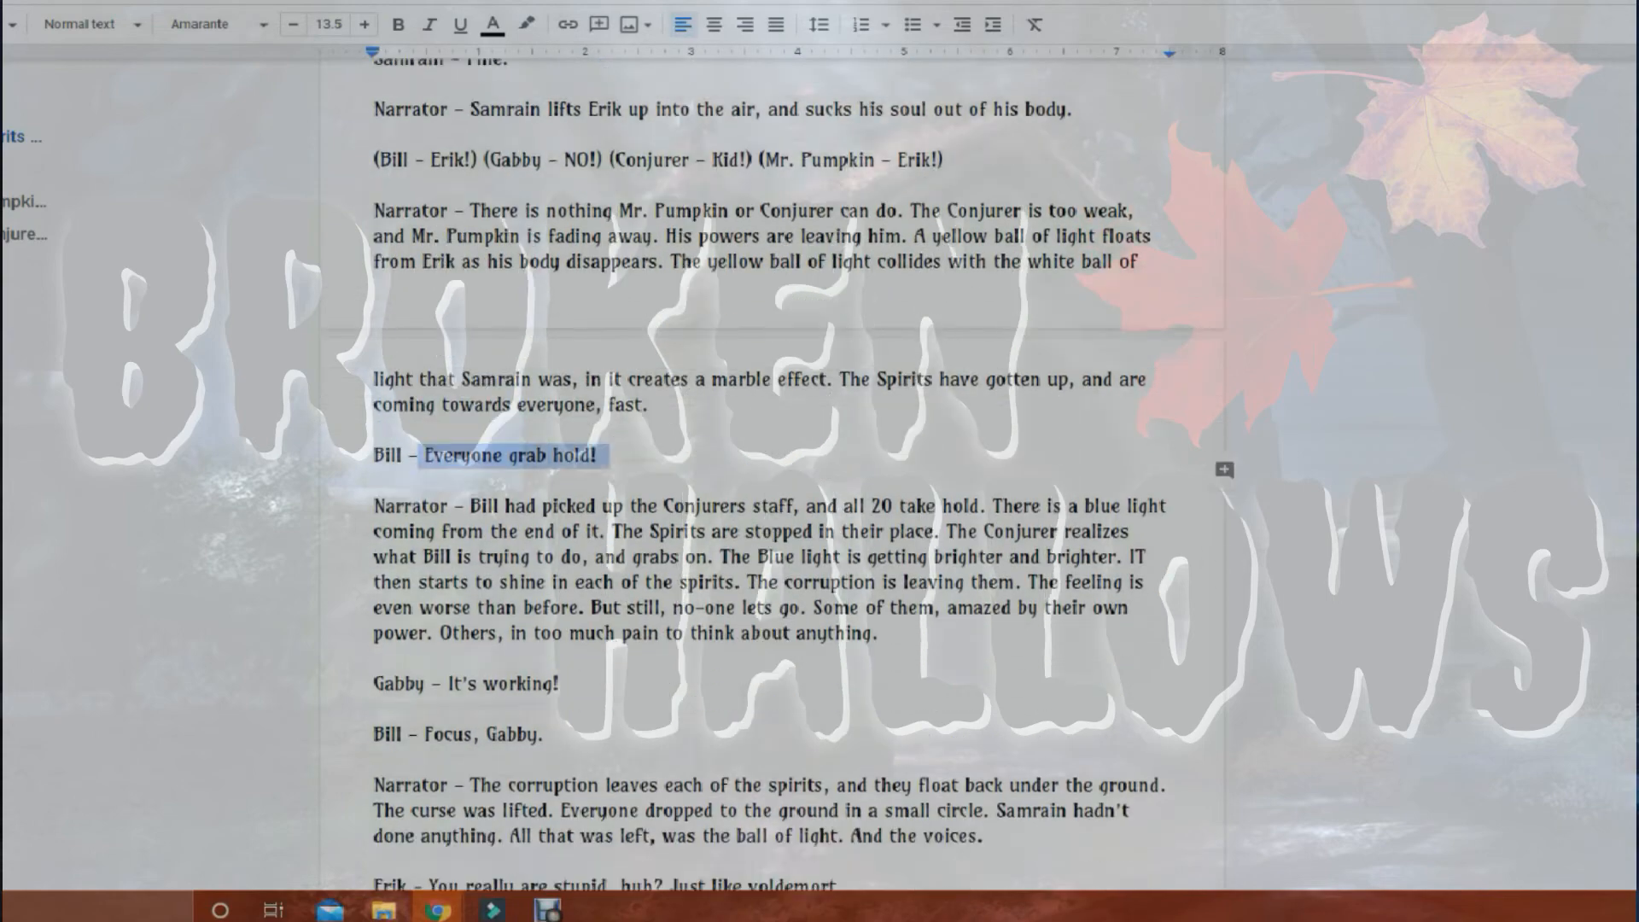
{"action": "scroll", "scroll_direction": "down", "scroll_amount": 3}
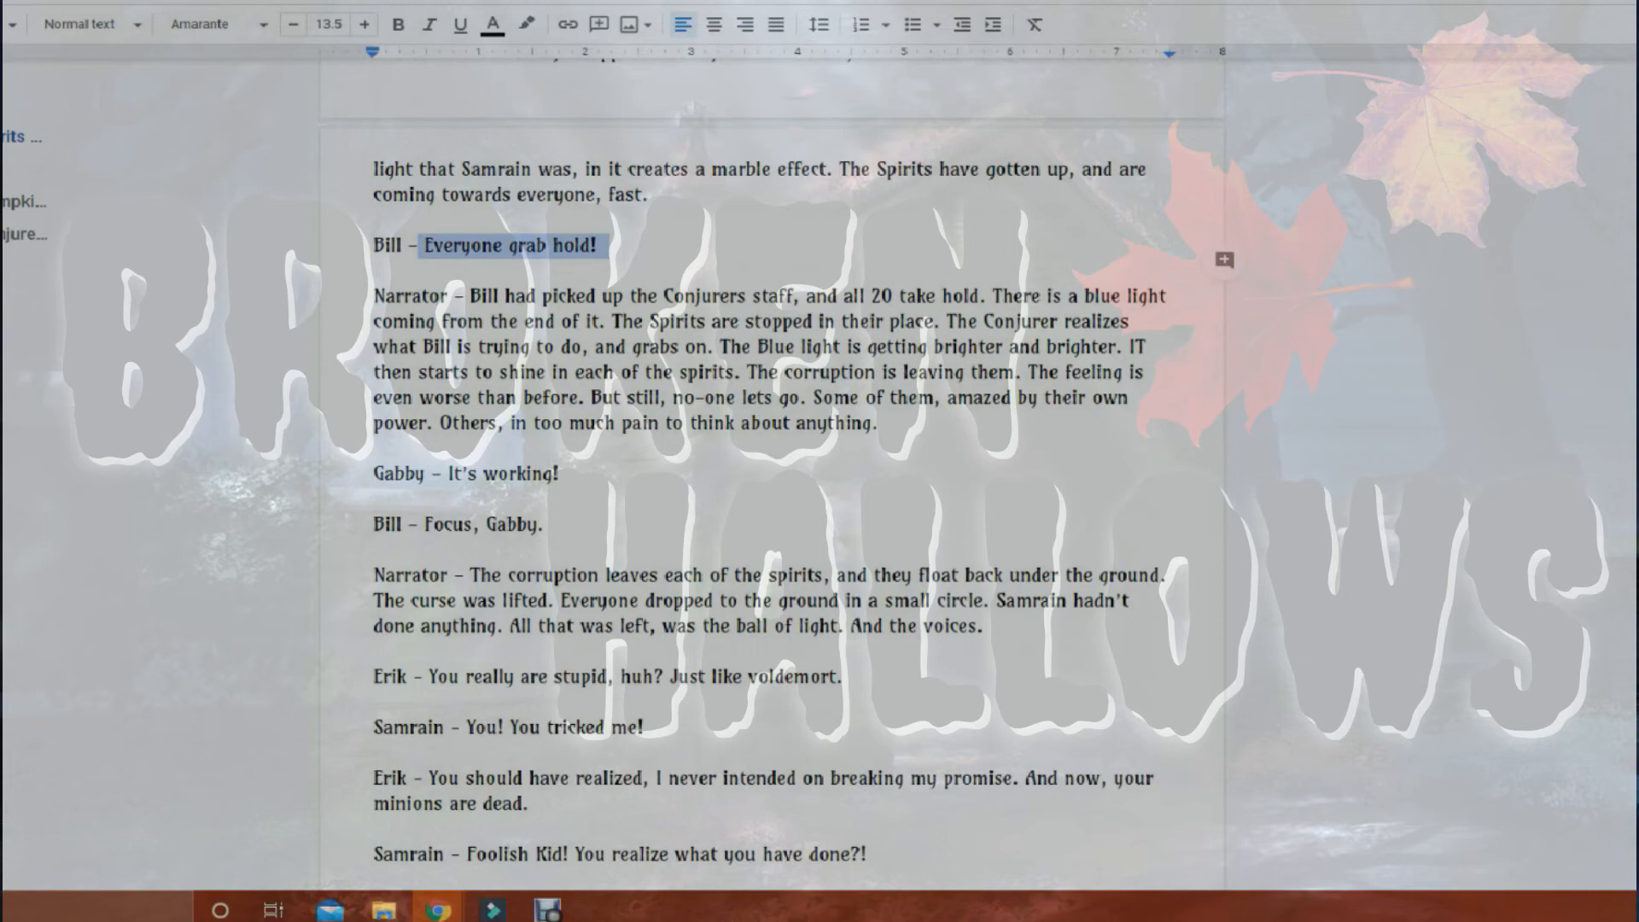
{"action": "scroll", "scroll_direction": "down", "scroll_amount": 3}
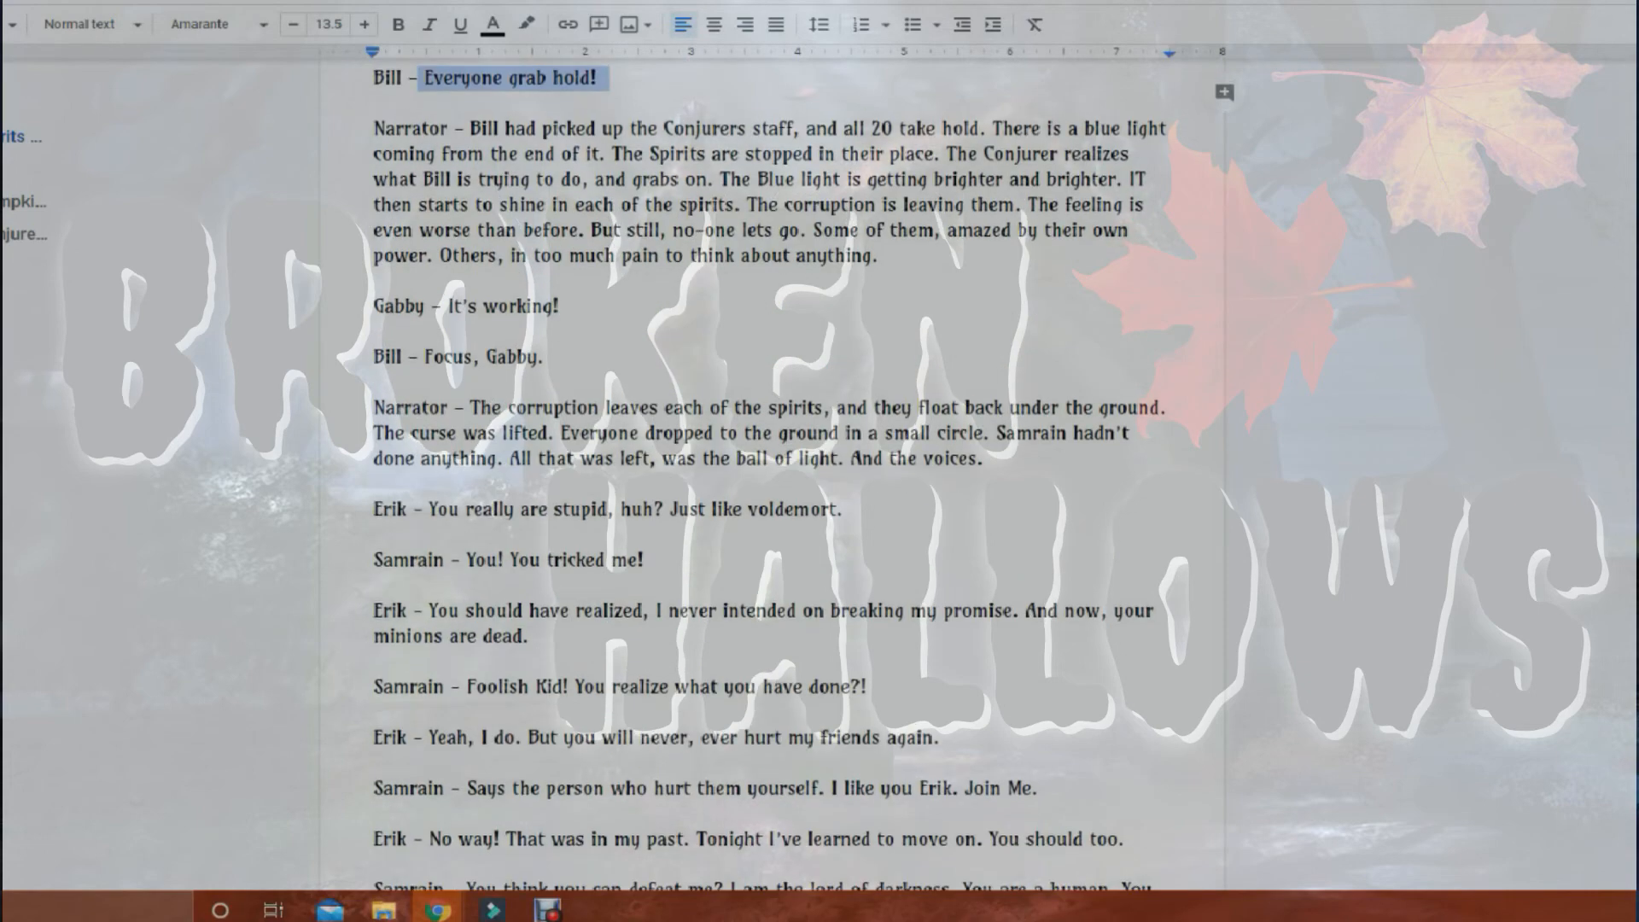
{"action": "scroll", "scroll_direction": "down", "scroll_amount": 3}
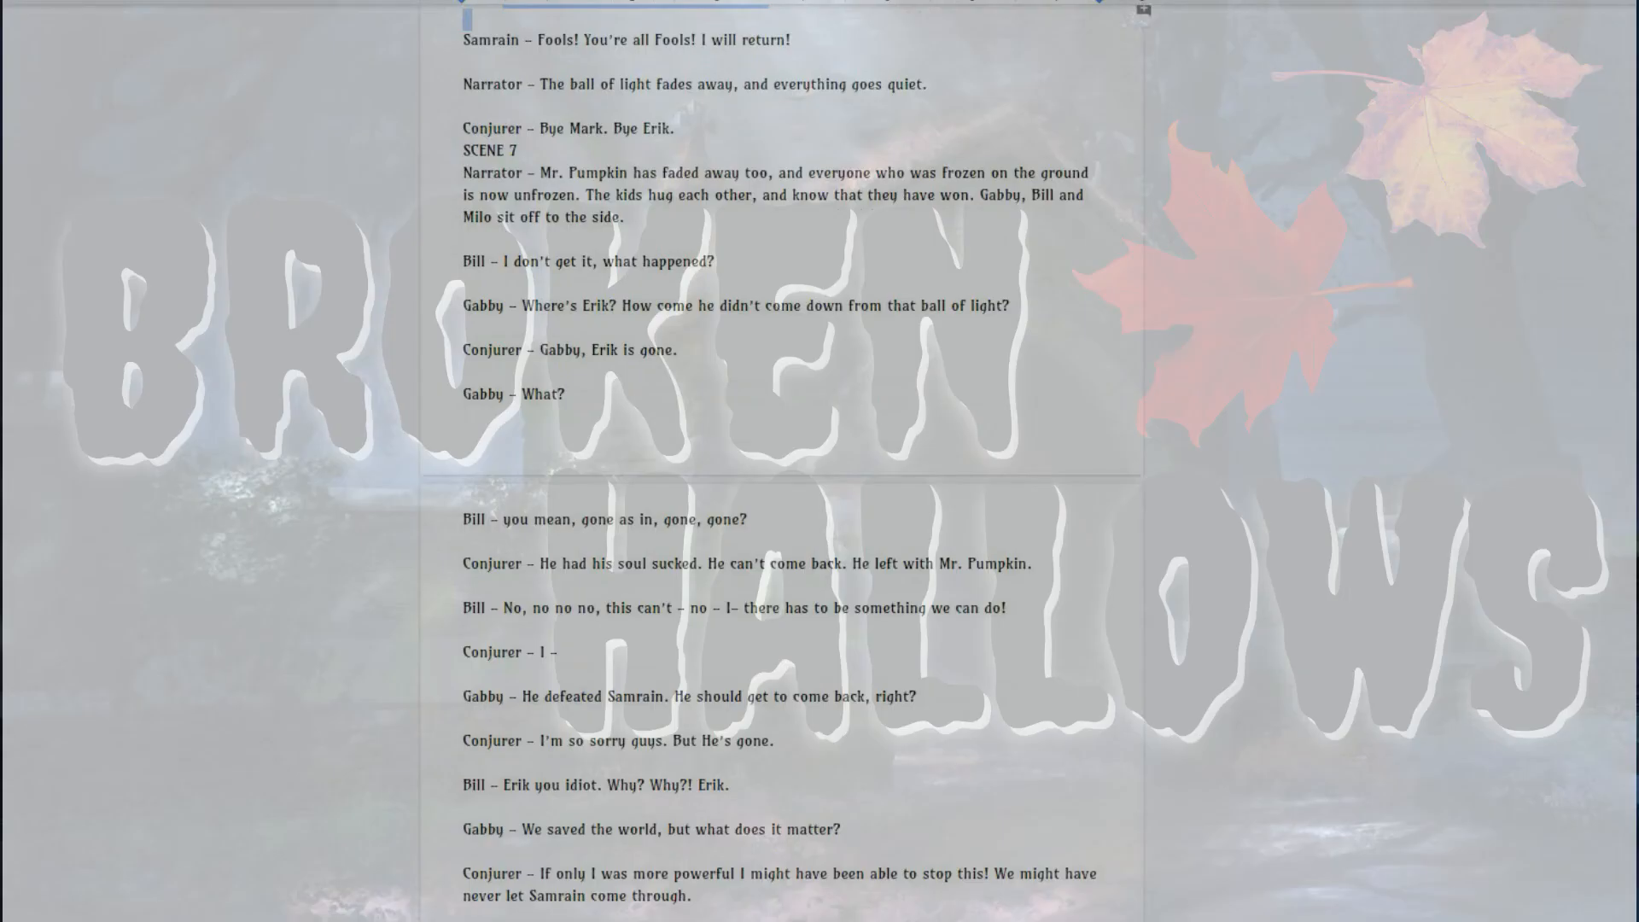
{"action": "scroll", "scroll_direction": "down", "scroll_amount": 3}
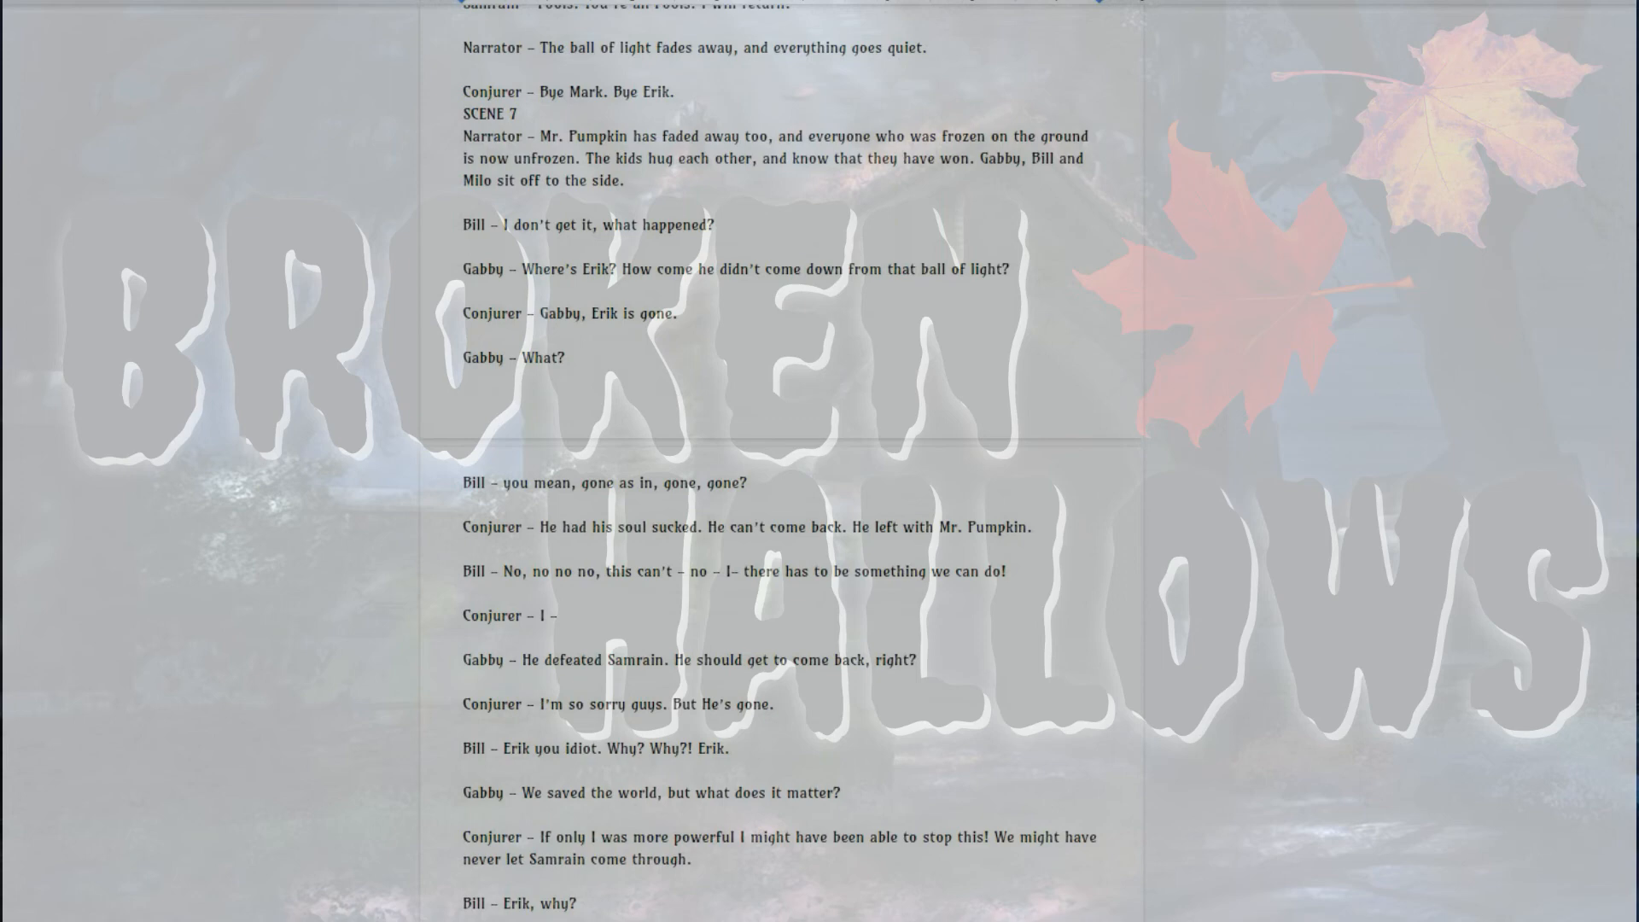
{"action": "scroll", "scroll_direction": "down", "scroll_amount": 3}
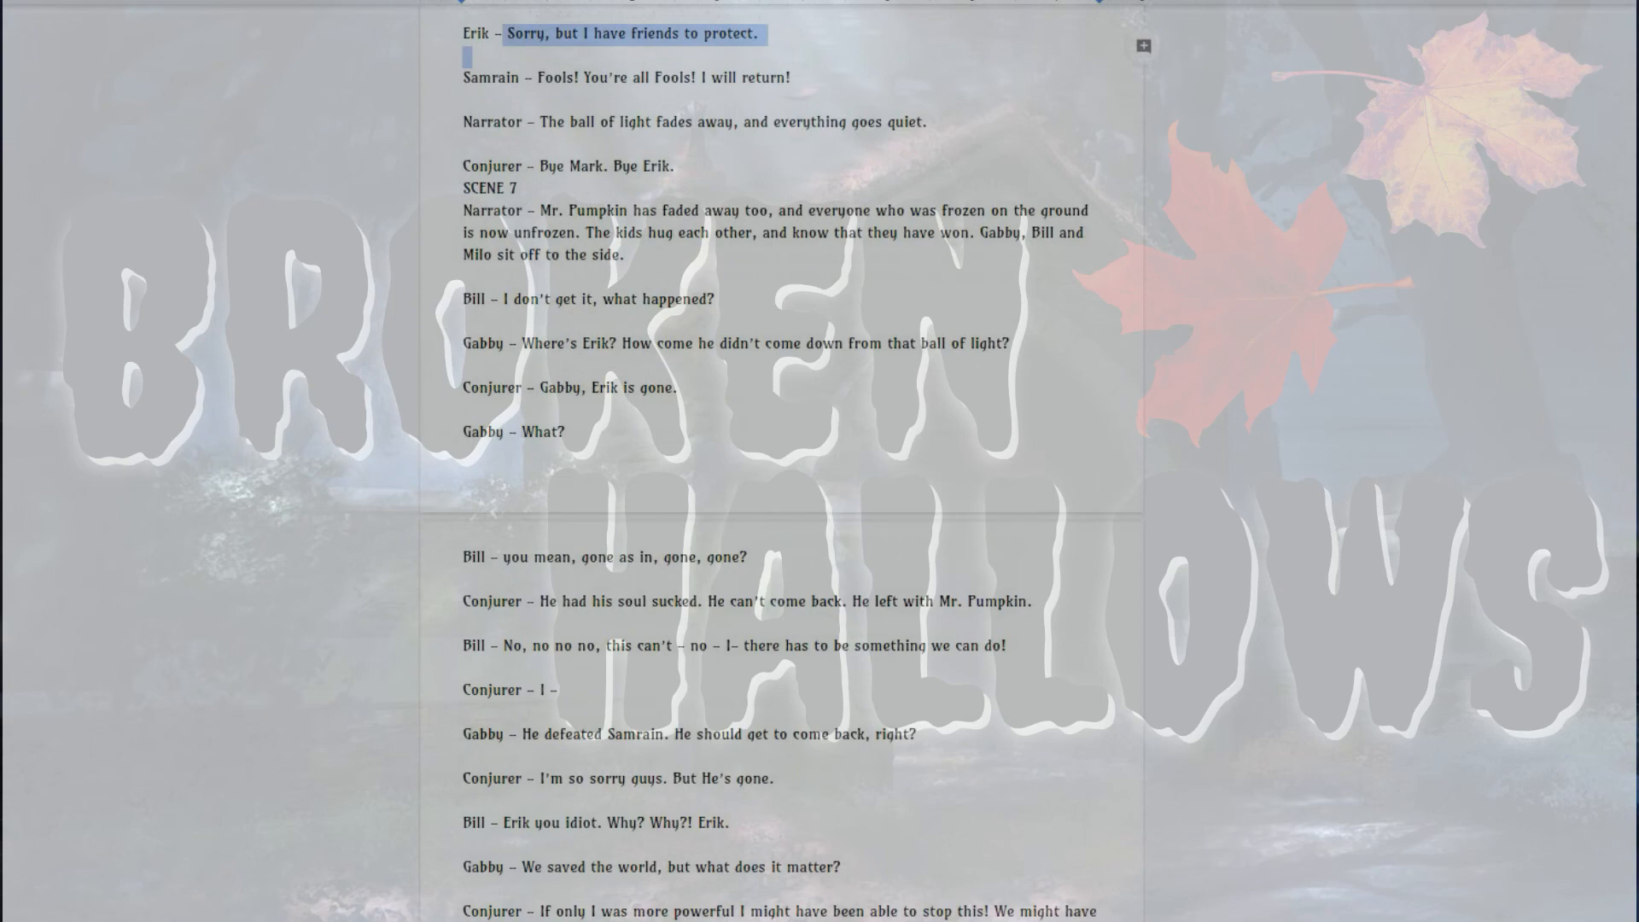
{"action": "scroll", "scroll_direction": "up", "scroll_amount": 3}
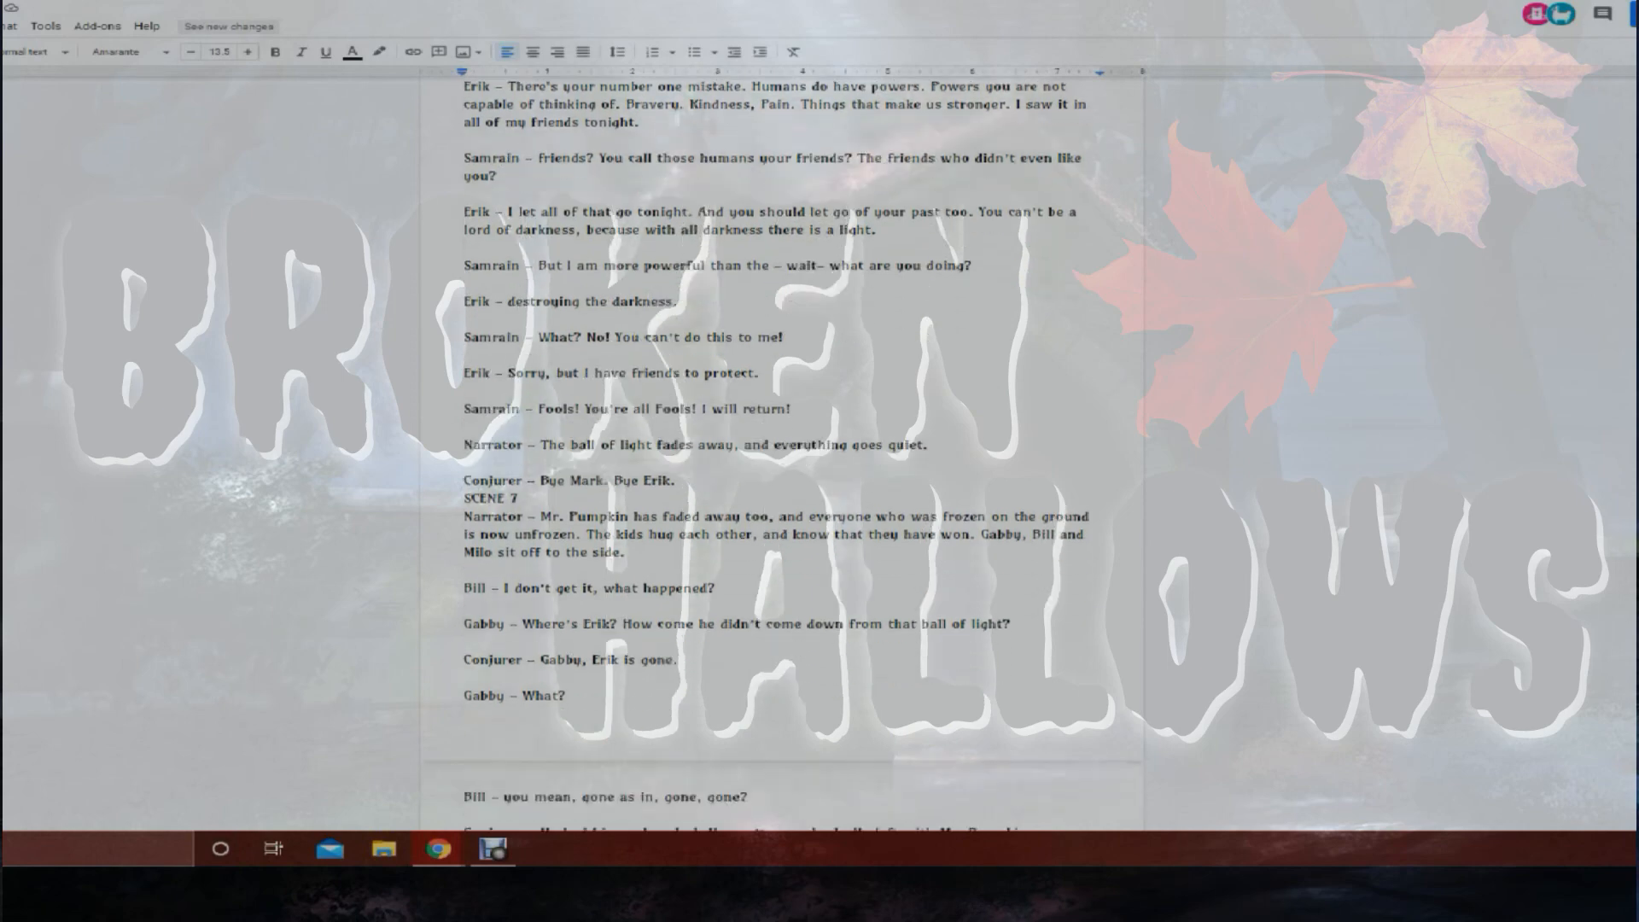
{"action": "scroll", "scroll_direction": "down", "scroll_amount": 3}
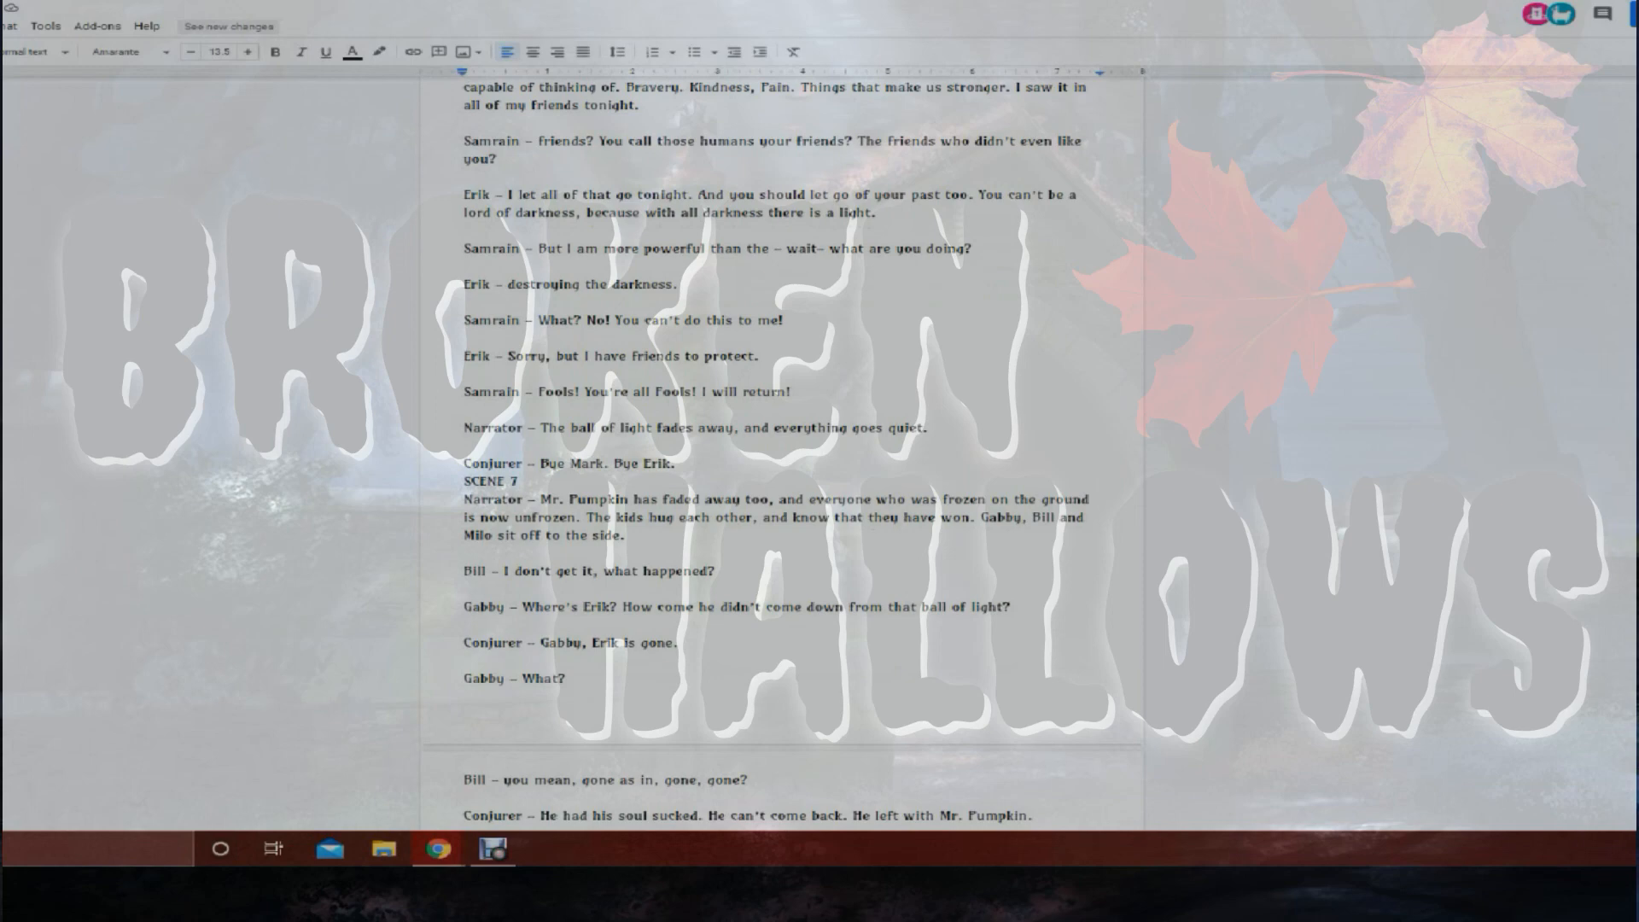
{"action": "scroll", "scroll_direction": "down", "scroll_amount": 3}
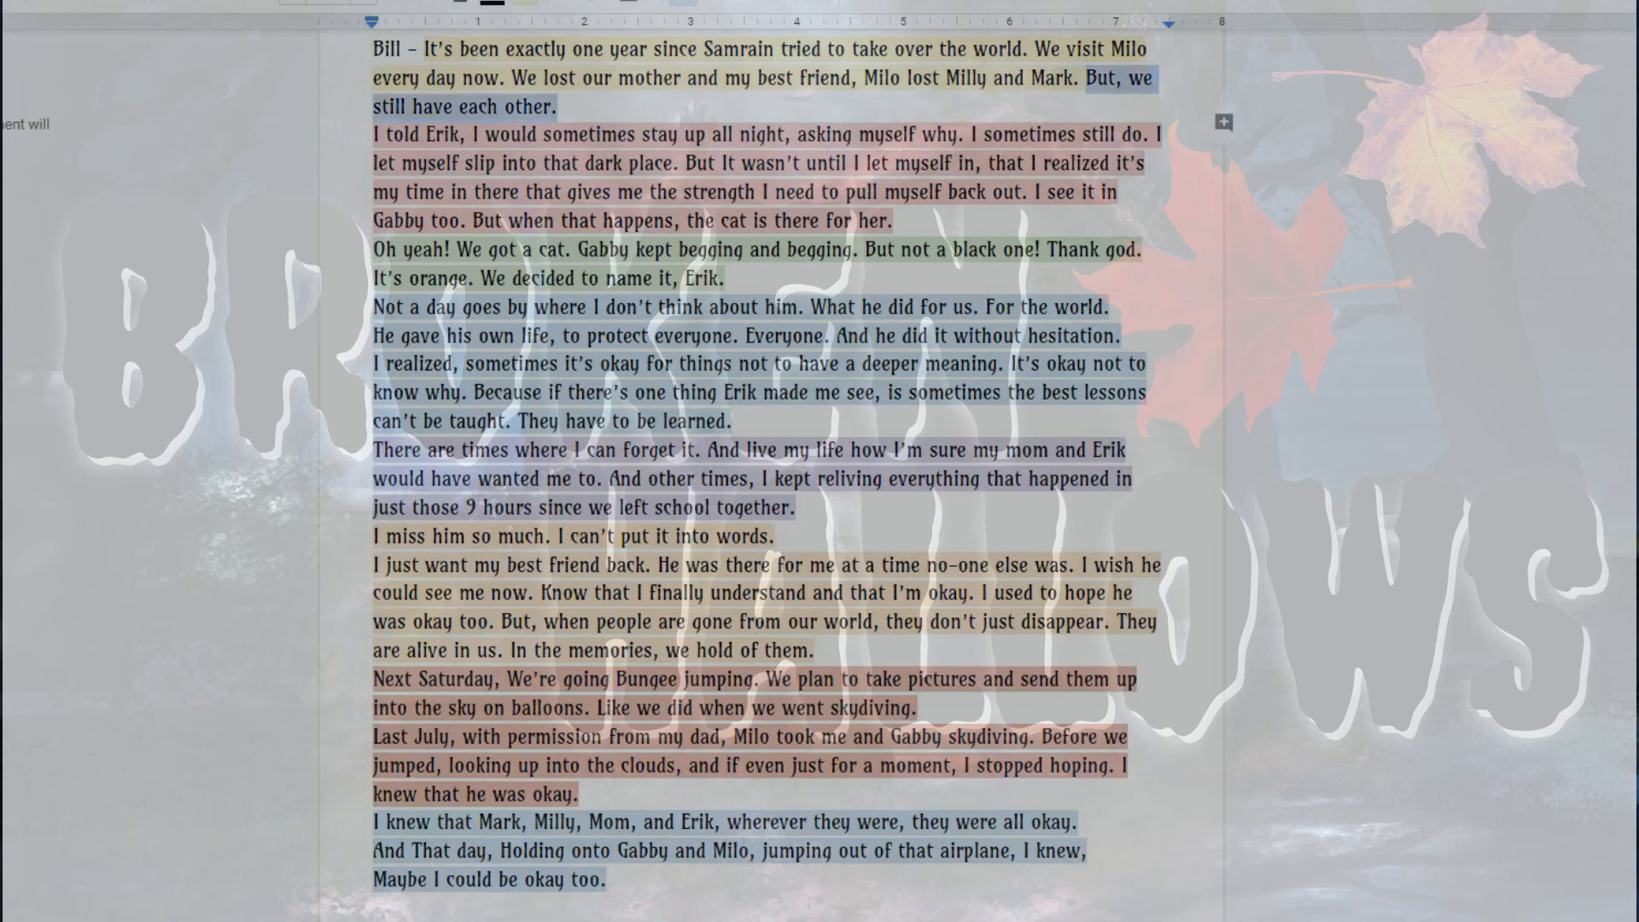